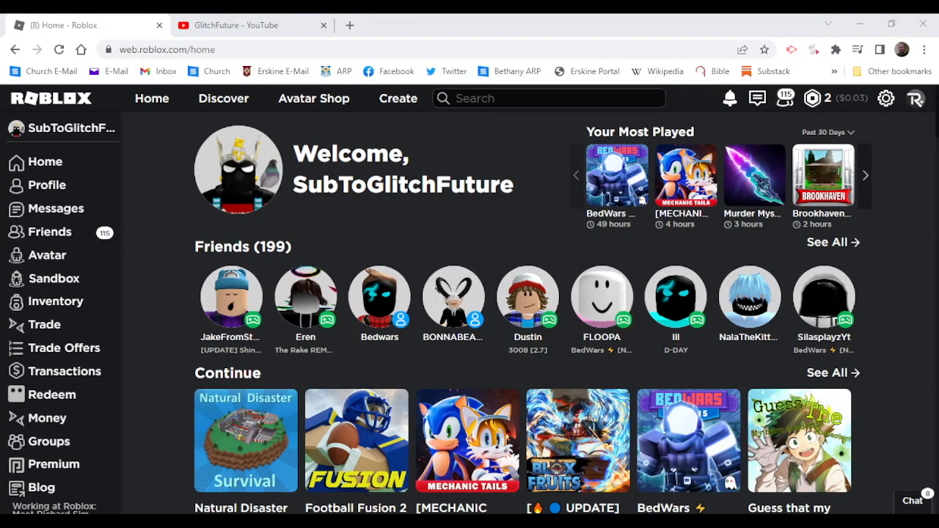
pyautogui.moveTo(470, 246)
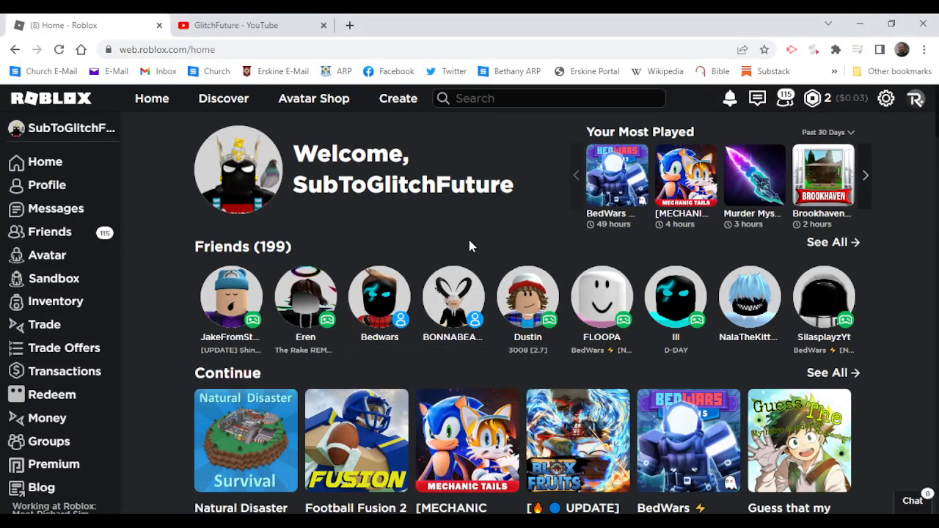
pyautogui.moveTo(555, 137)
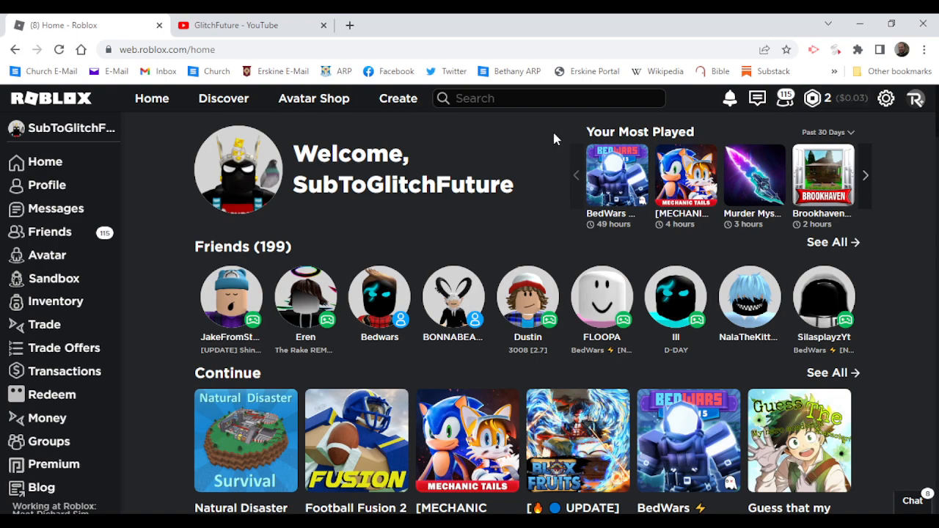
pyautogui.moveTo(527, 97)
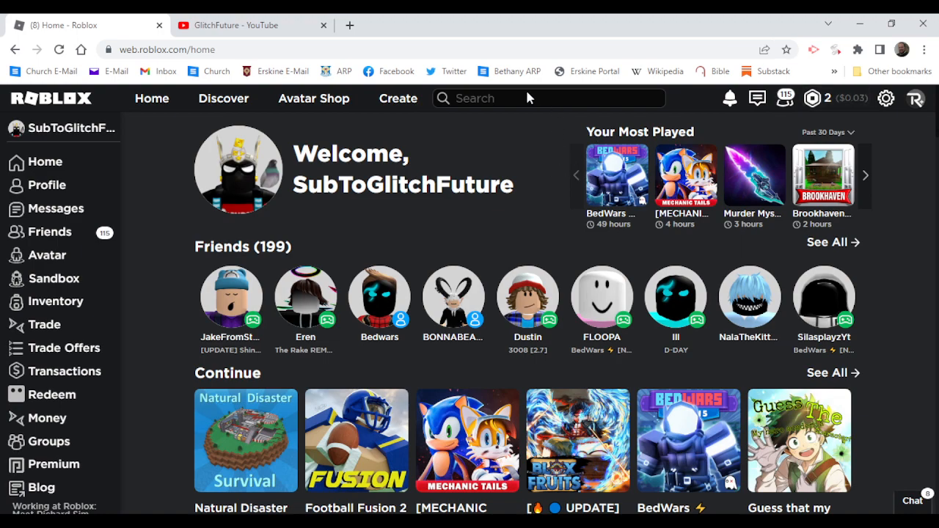
# Step: Dismiss a friend's chat, go to the Avatar Shop and expand the Featured category
pyautogui.click(906, 500)
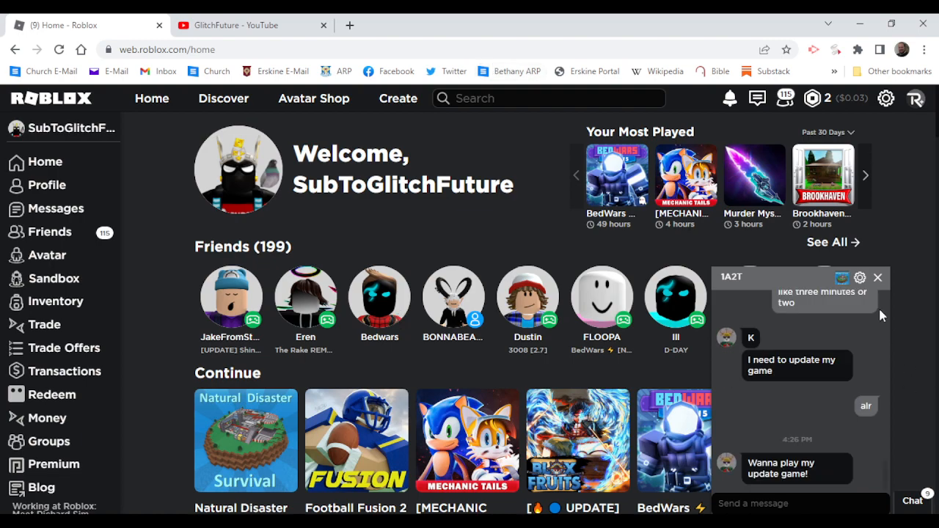
pyautogui.click(877, 277)
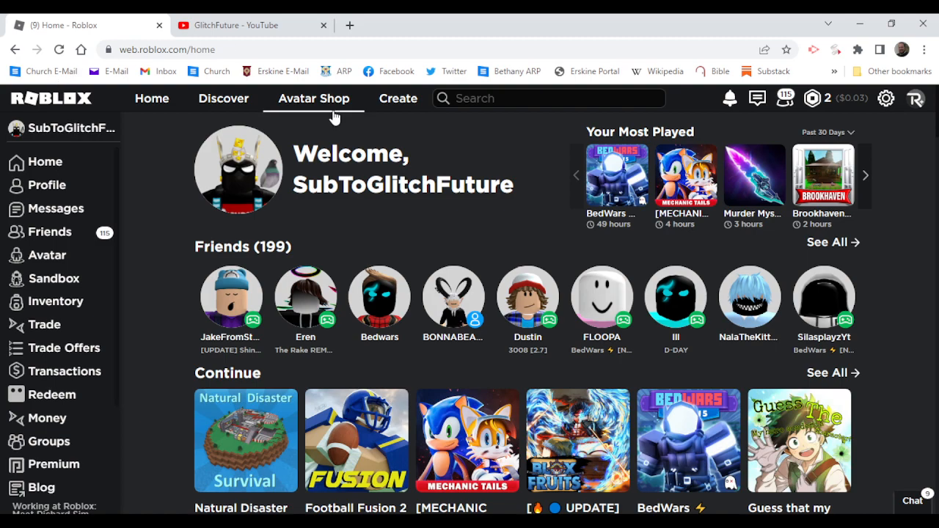
pyautogui.click(314, 98)
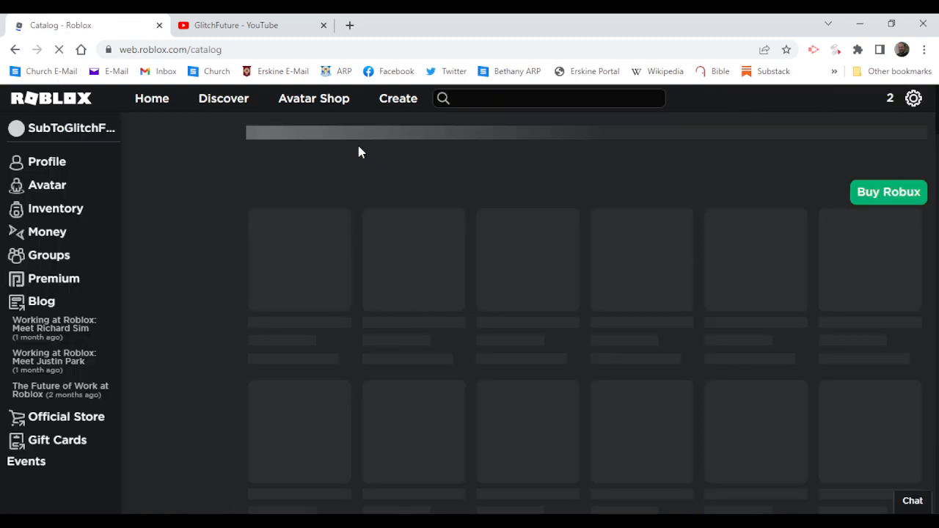
pyautogui.click(314, 98)
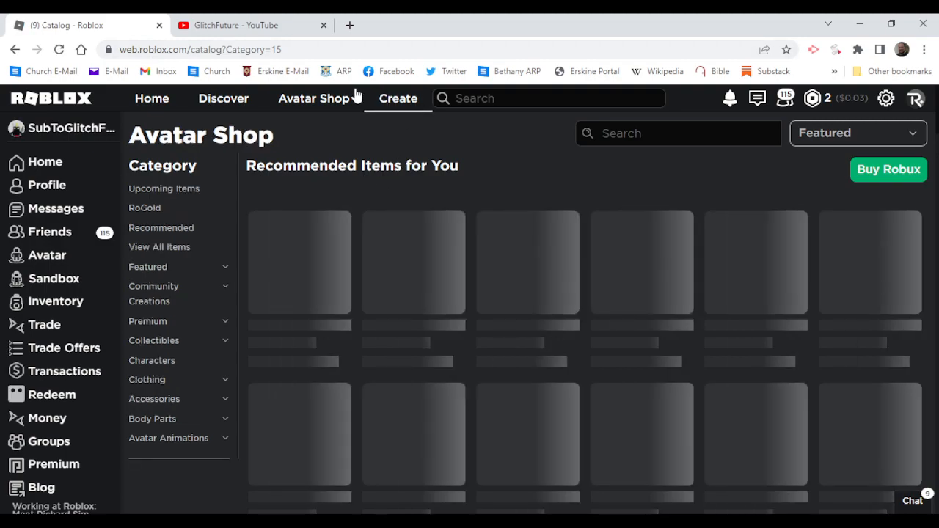
pyautogui.moveTo(443, 19)
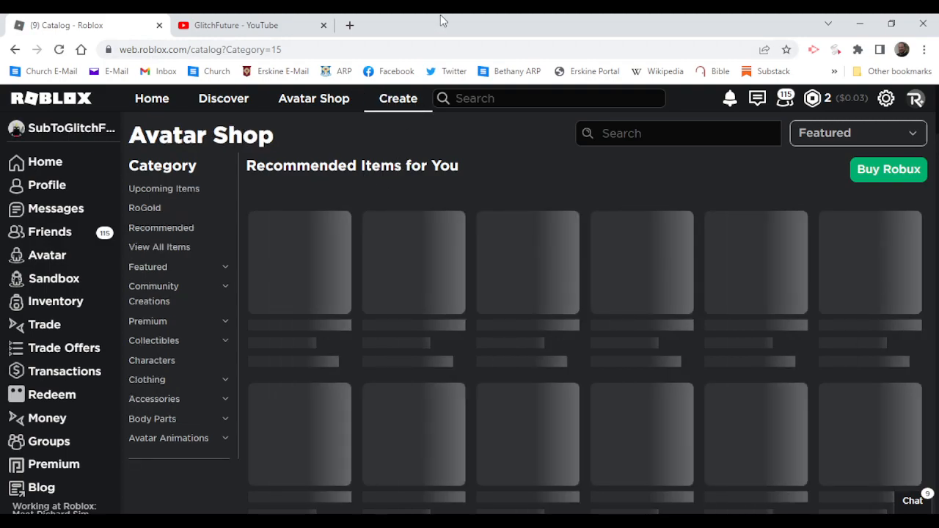
pyautogui.click(147, 267)
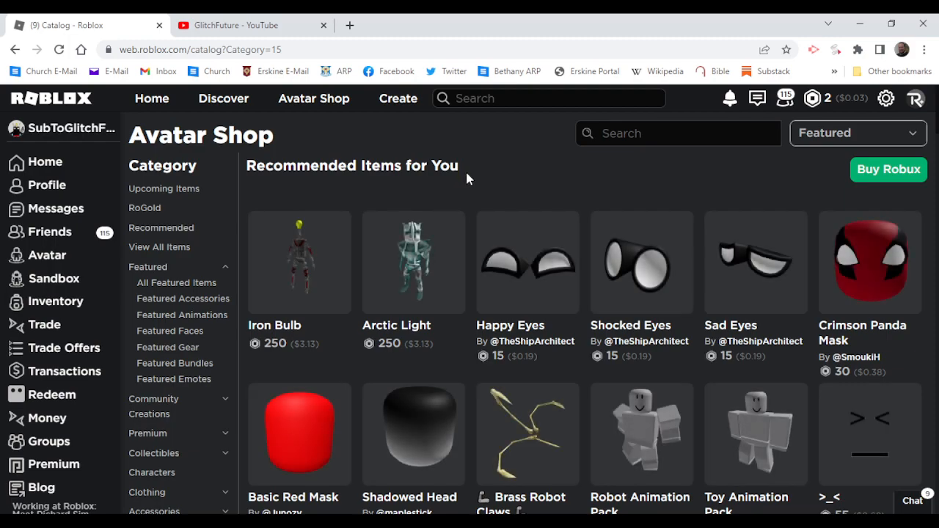
pyautogui.moveTo(163, 226)
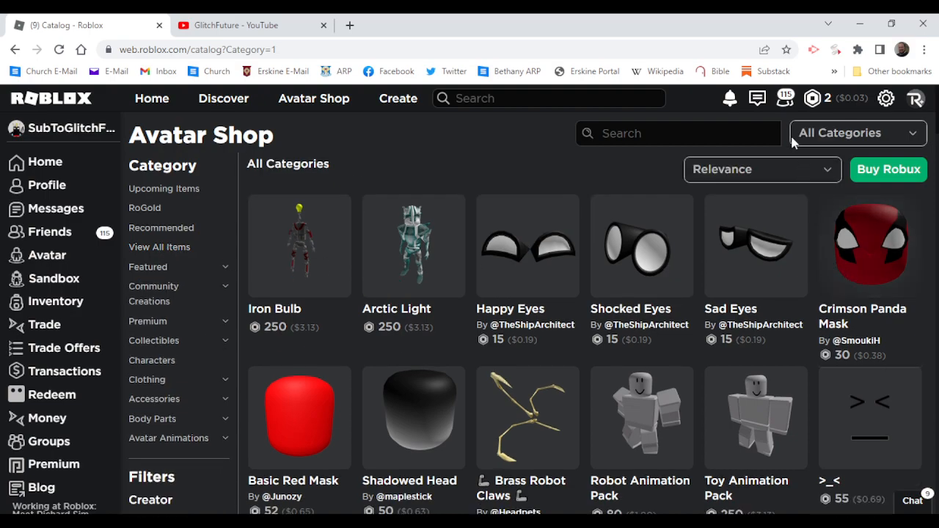
pyautogui.moveTo(496, 214)
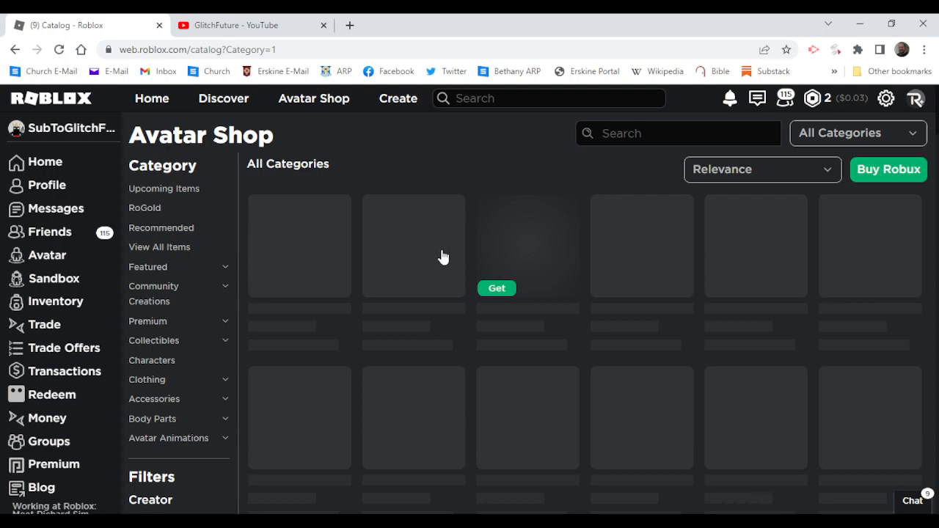
pyautogui.moveTo(537, 41)
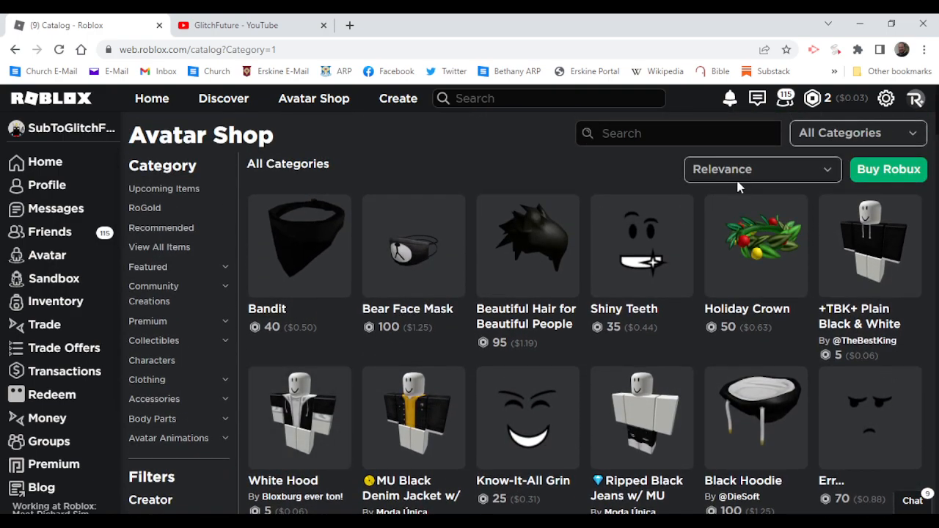
# Step: Reach the Fireworks in France Hat item page and view its internal parts hierarchy
pyautogui.click(762, 170)
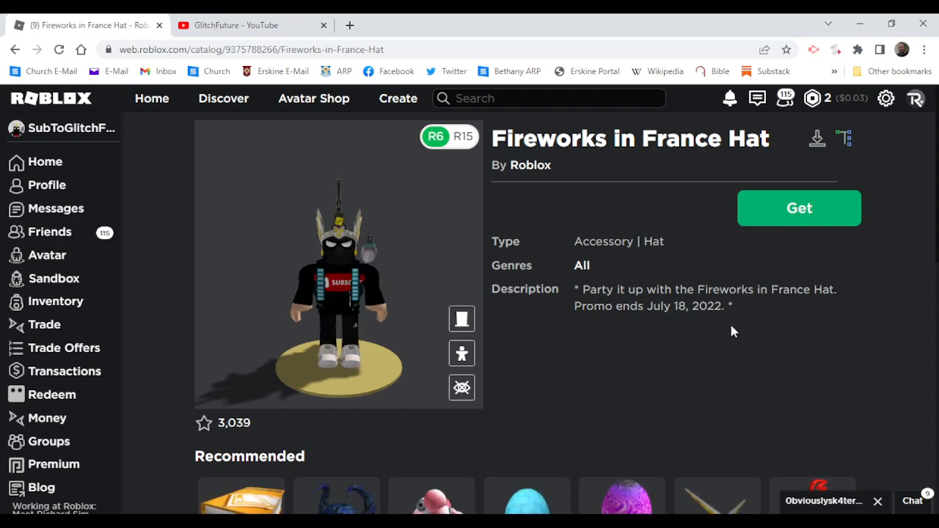
pyautogui.moveTo(856, 137)
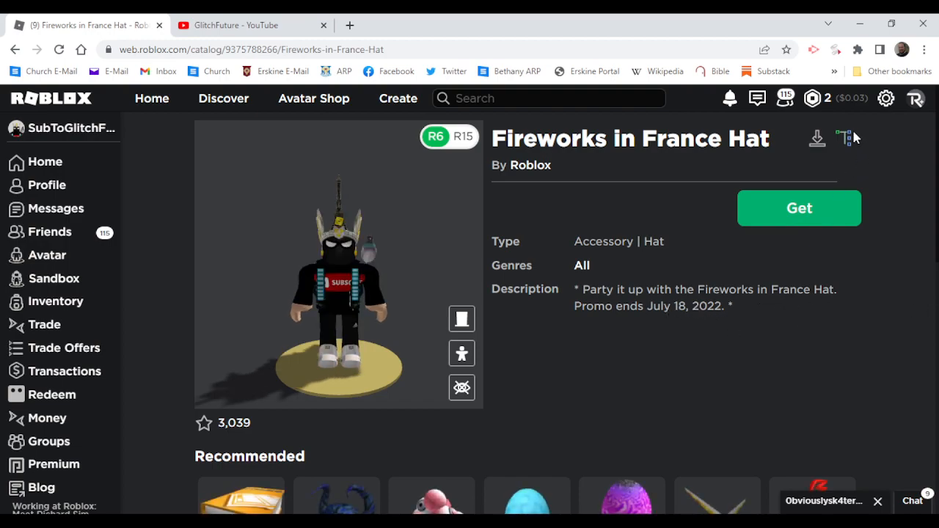
pyautogui.click(844, 138)
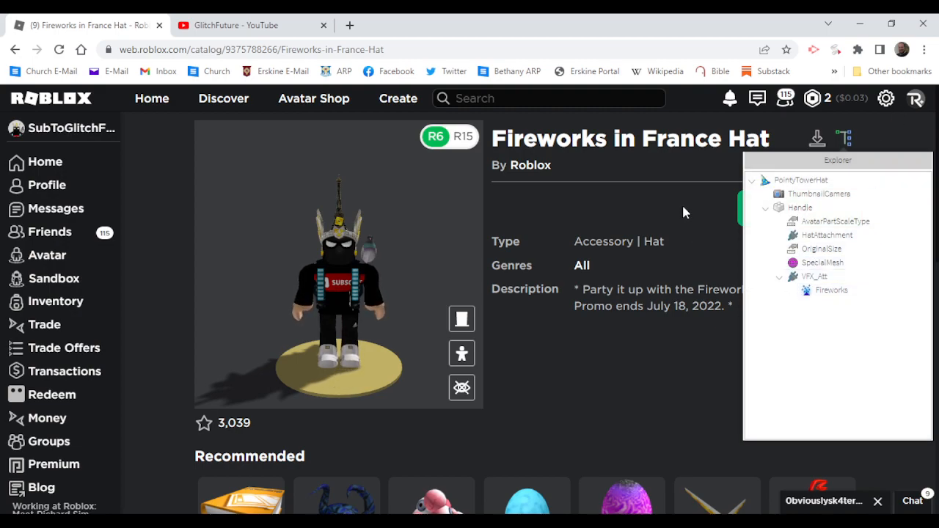
# Step: Get the Fireworks in France Hat for free via Get Now and dismiss the completion notice
pyautogui.click(798, 208)
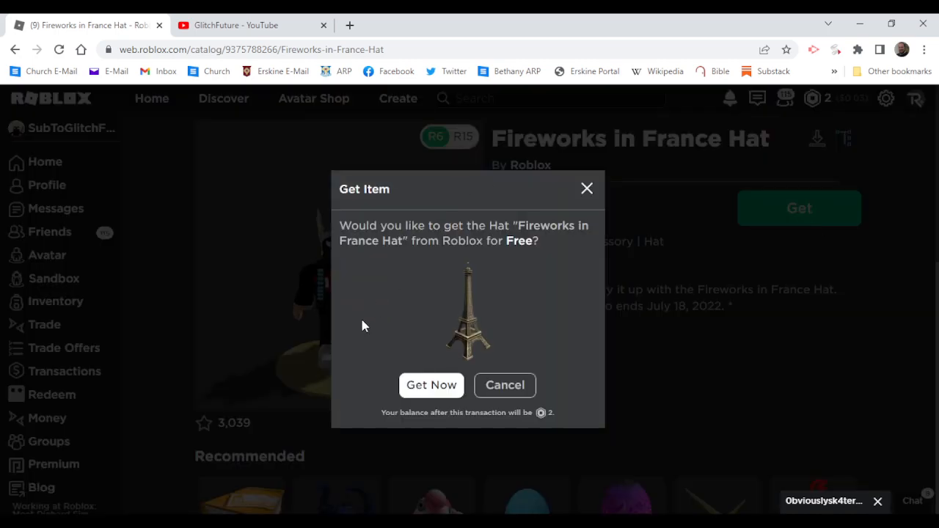
pyautogui.click(432, 384)
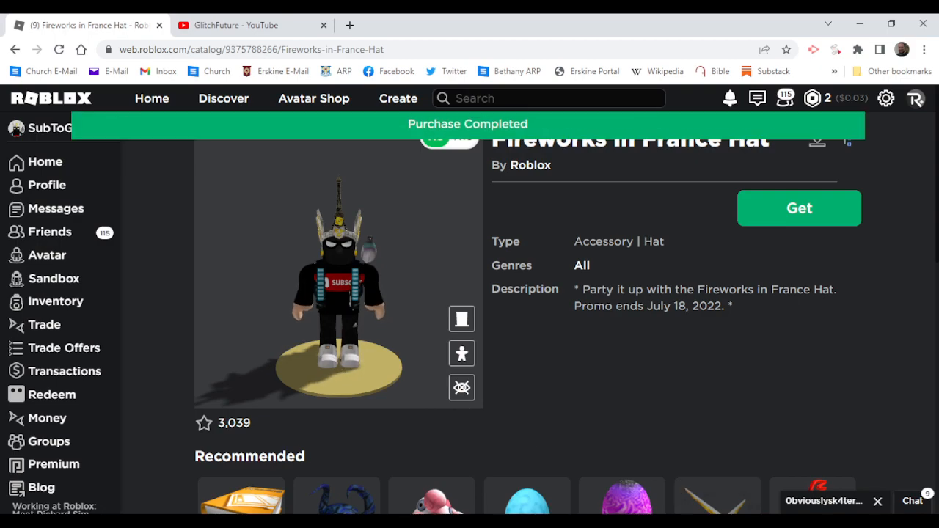
pyautogui.click(797, 208)
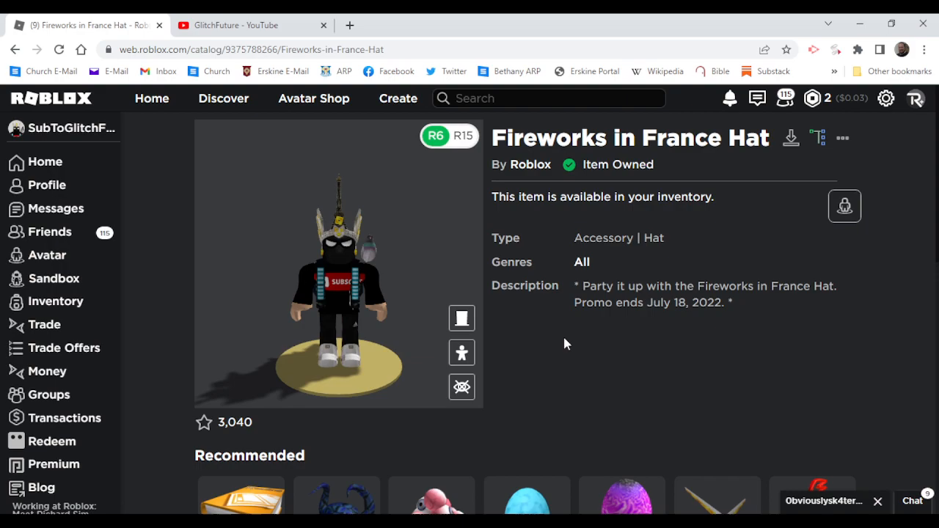
pyautogui.scroll(-3)
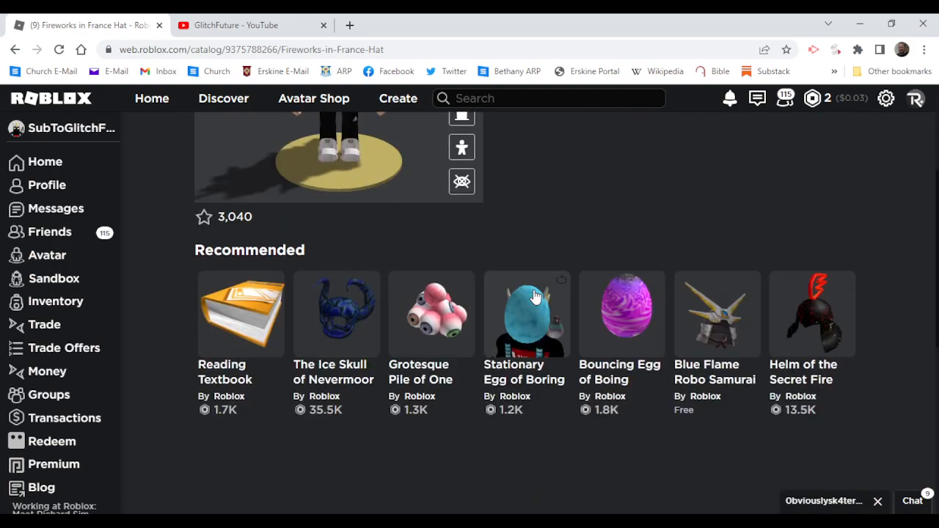
pyautogui.scroll(3)
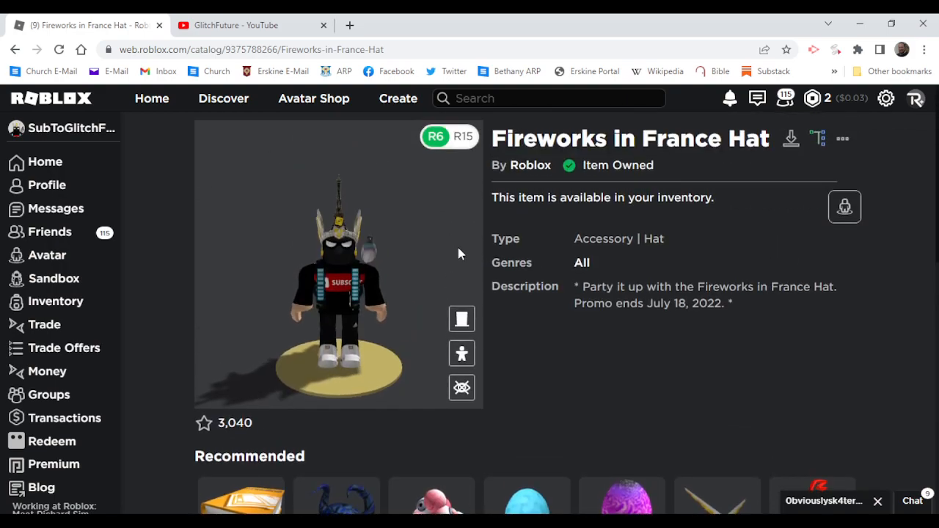
pyautogui.moveTo(455, 211)
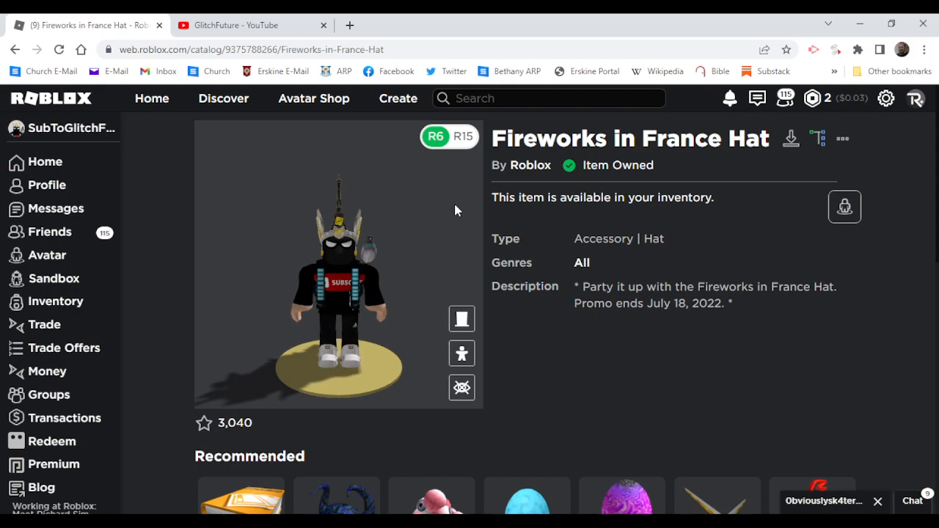
pyautogui.moveTo(594, 159)
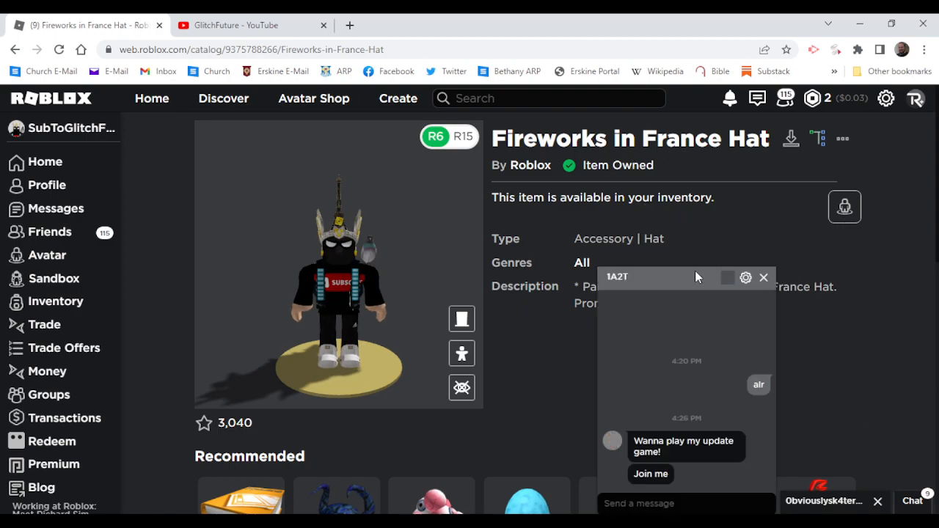
pyautogui.click(763, 277)
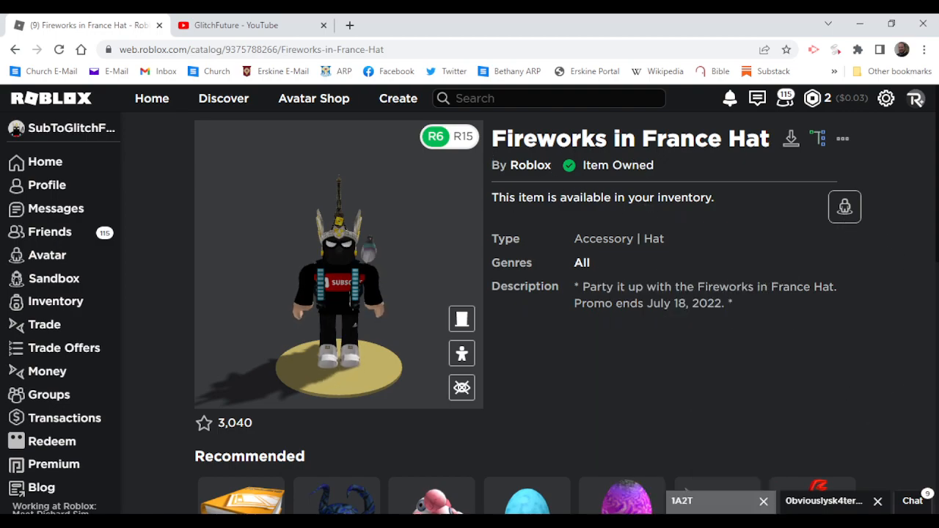